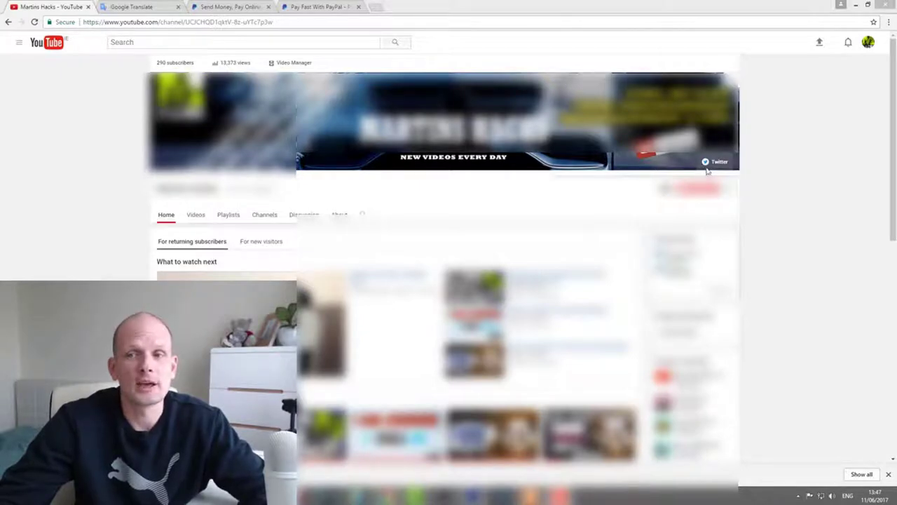
pyautogui.moveTo(673, 171)
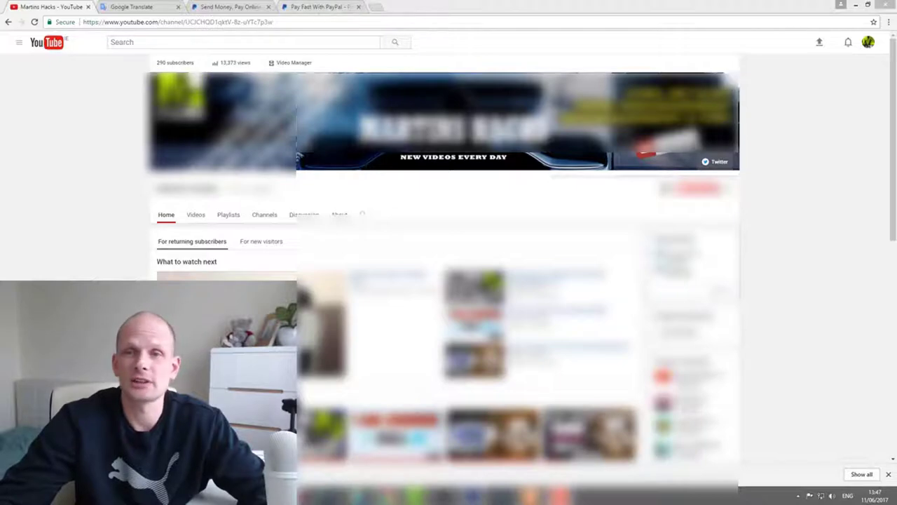
# Bring up Martin's PayPal donation page and focus its Purpose and Donation amount fields.
pyautogui.click(320, 6)
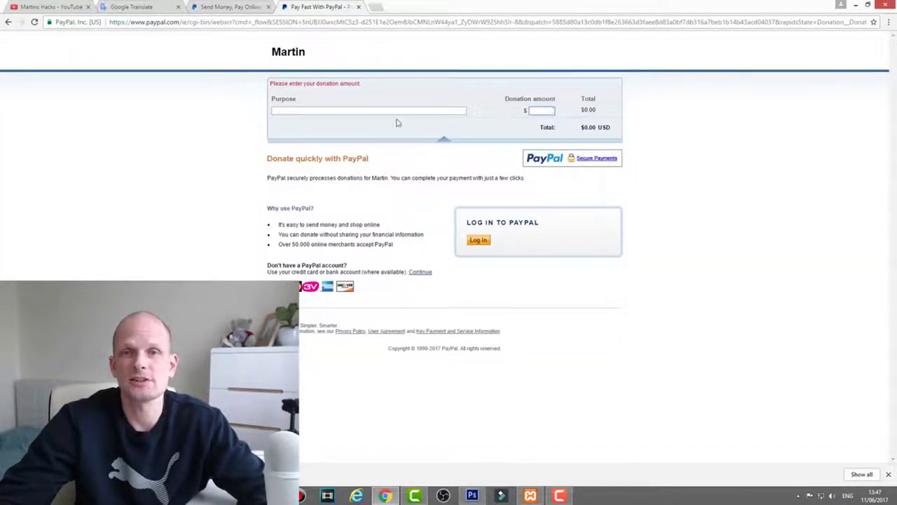
pyautogui.click(345, 112)
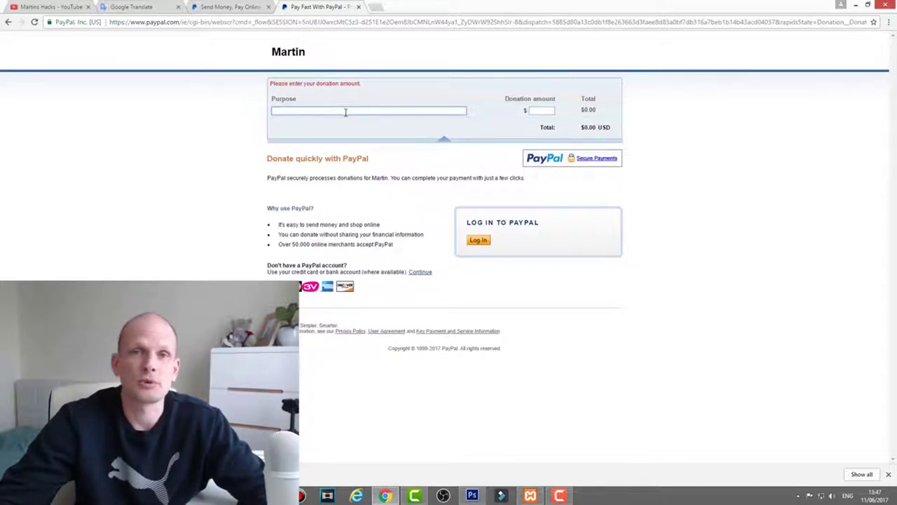
pyautogui.click(547, 111)
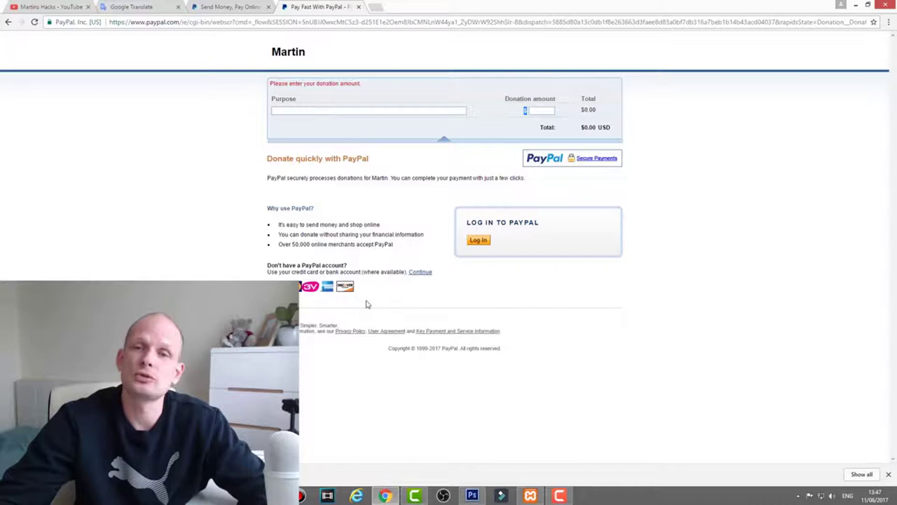
pyautogui.moveTo(478, 240)
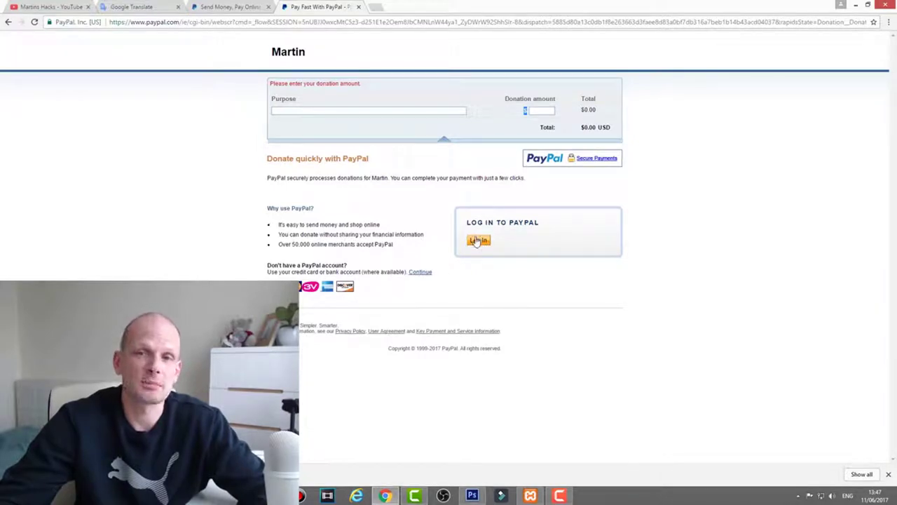
pyautogui.moveTo(604, 168)
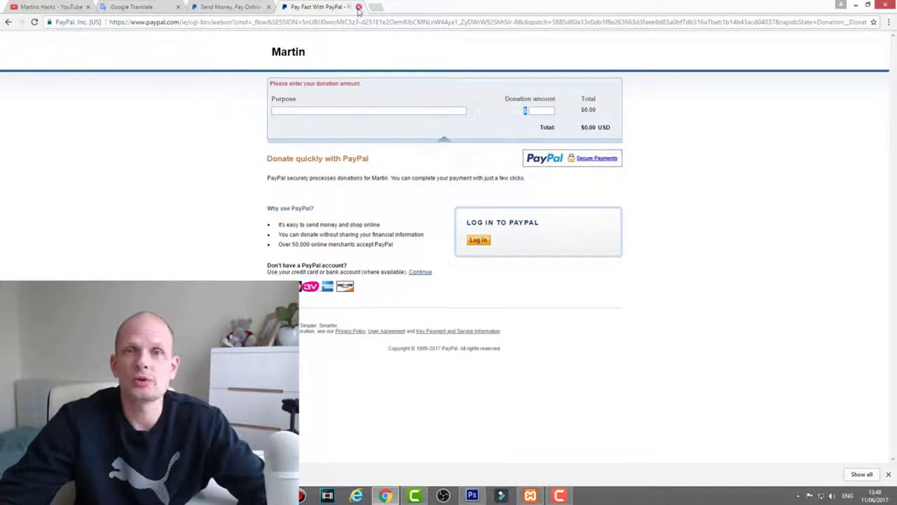
# Close the donation page and go to PayPal's log-in page with saved credentials.
pyautogui.click(359, 7)
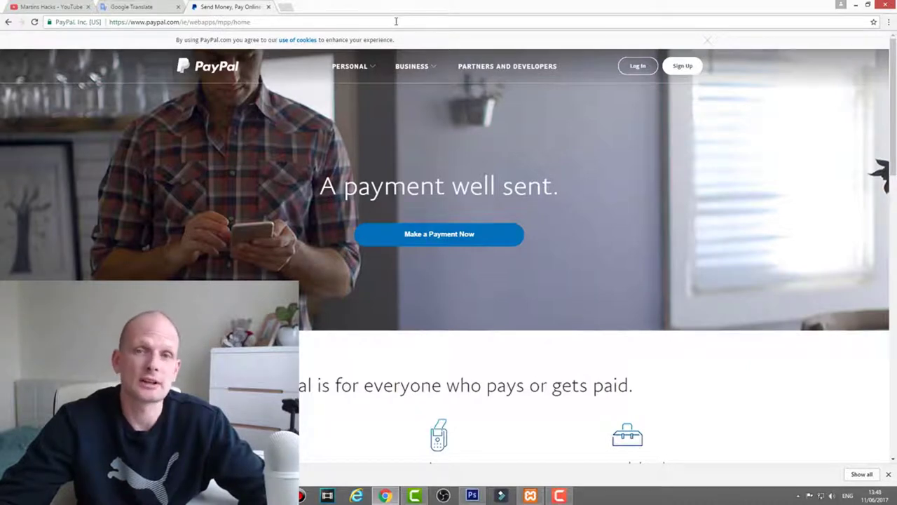
pyautogui.moveTo(484, 93)
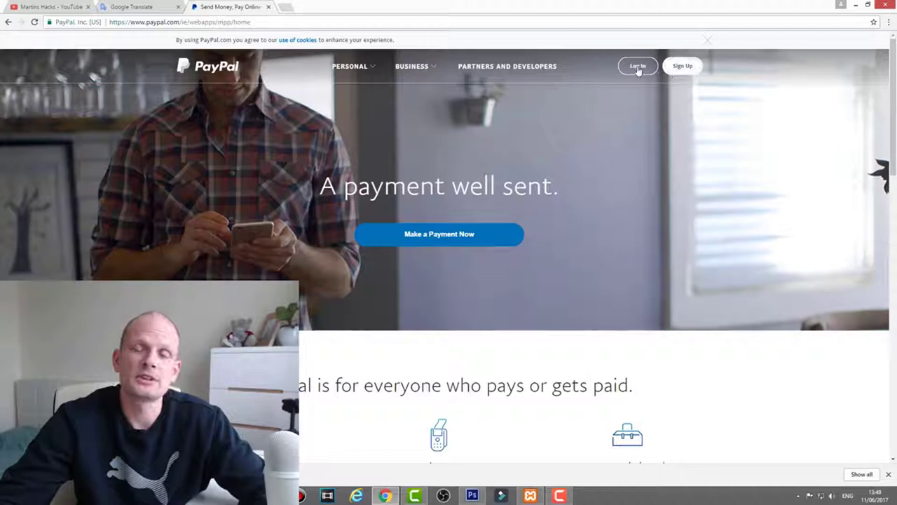
pyautogui.moveTo(603, 135)
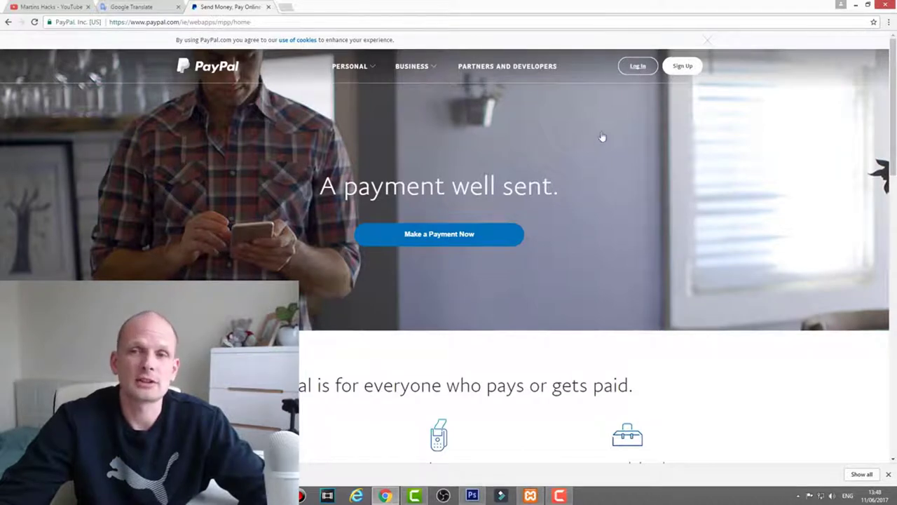
pyautogui.click(636, 66)
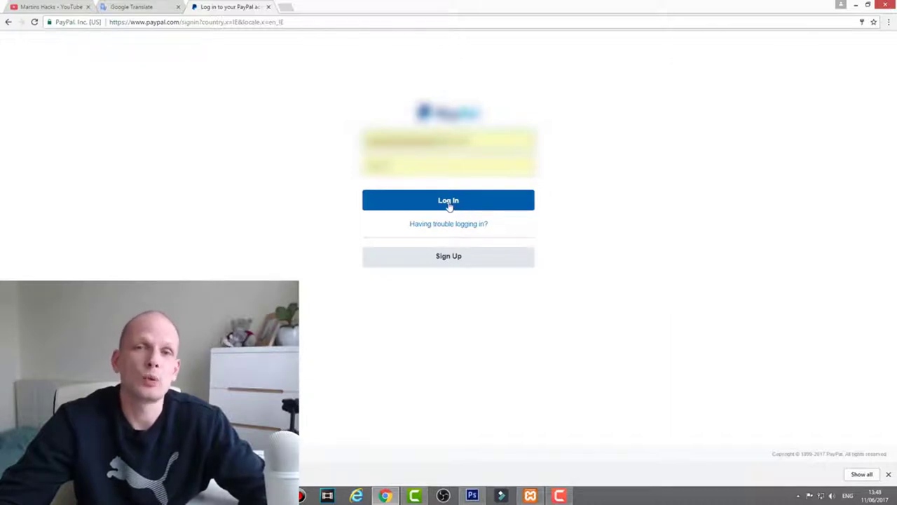
# Log in to the business account and reach My Profile via Profile > Profile and settings.
pyautogui.click(449, 199)
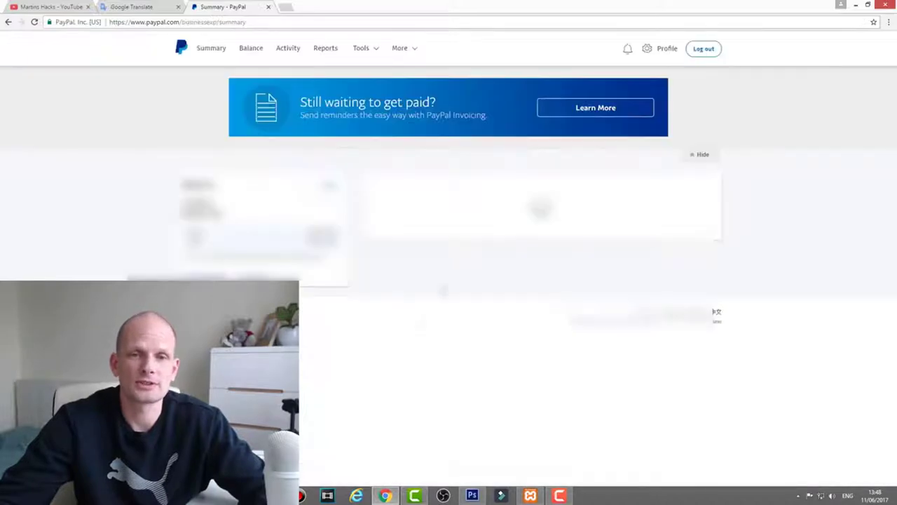
pyautogui.click(401, 47)
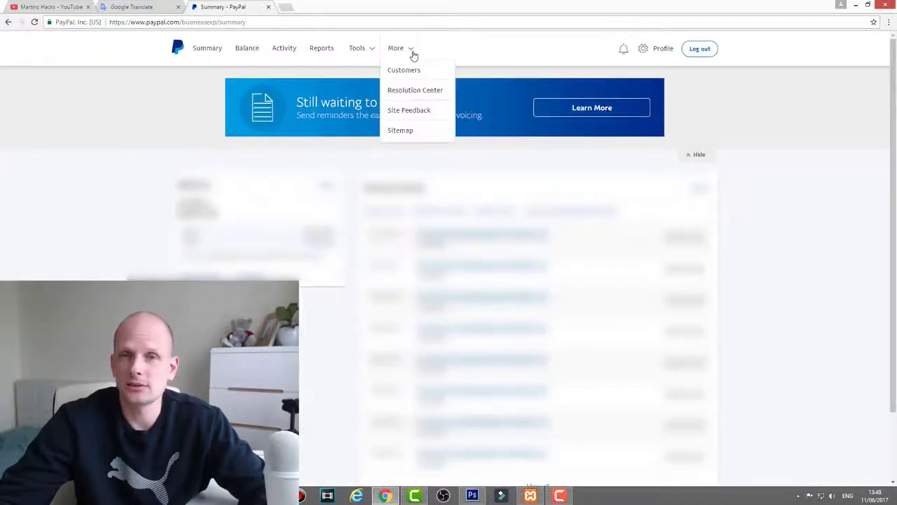
pyautogui.click(356, 48)
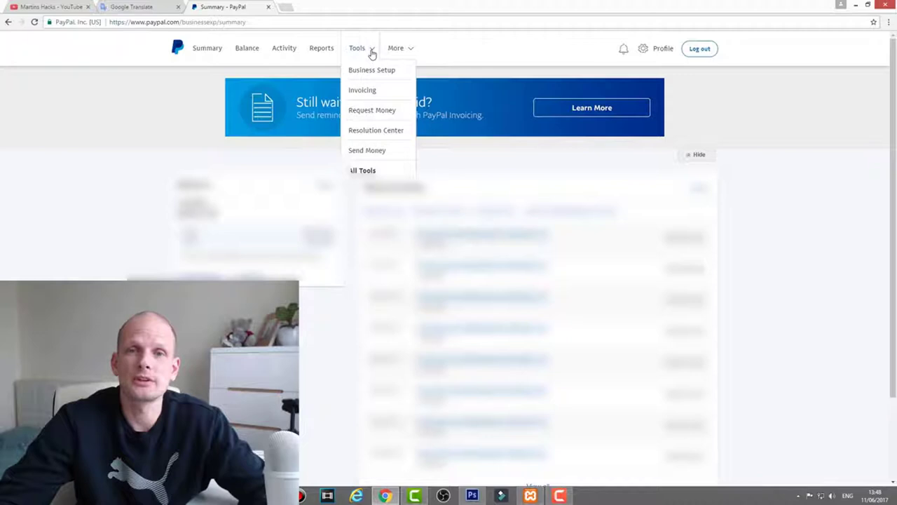
pyautogui.click(395, 47)
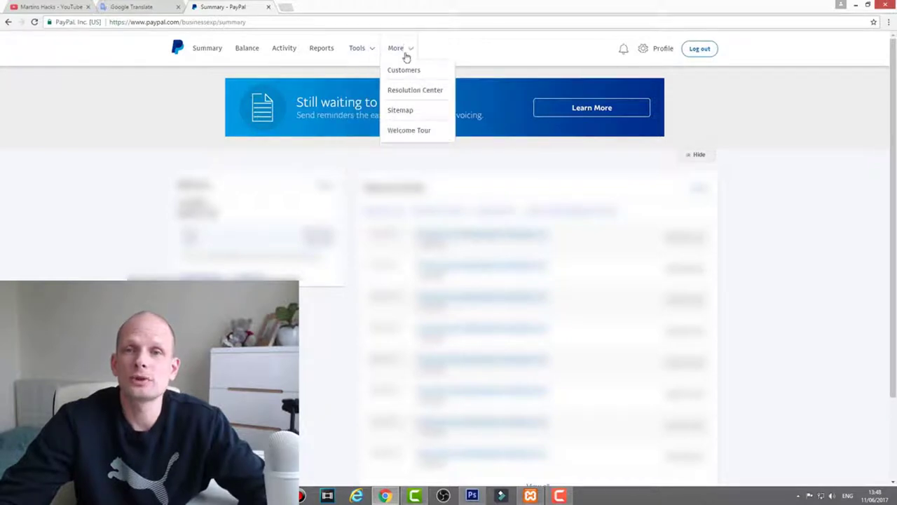
pyautogui.click(660, 48)
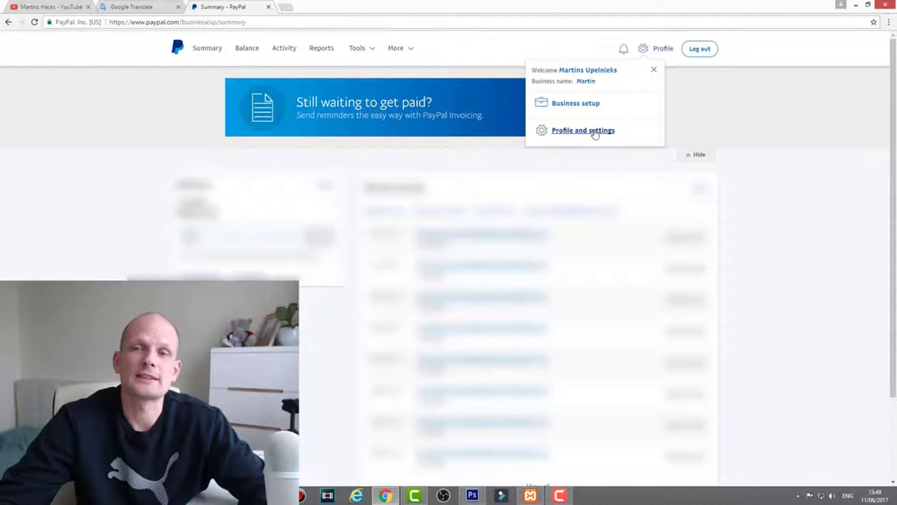
pyautogui.click(583, 131)
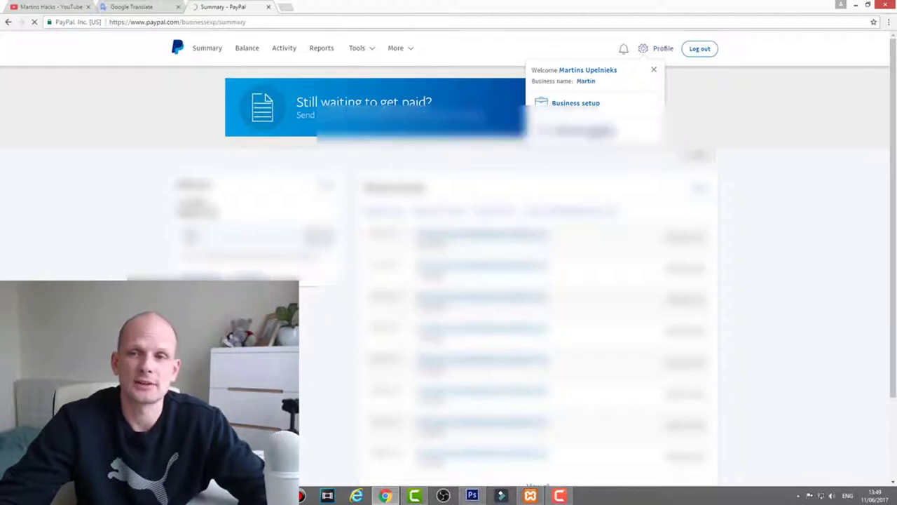
pyautogui.click(661, 49)
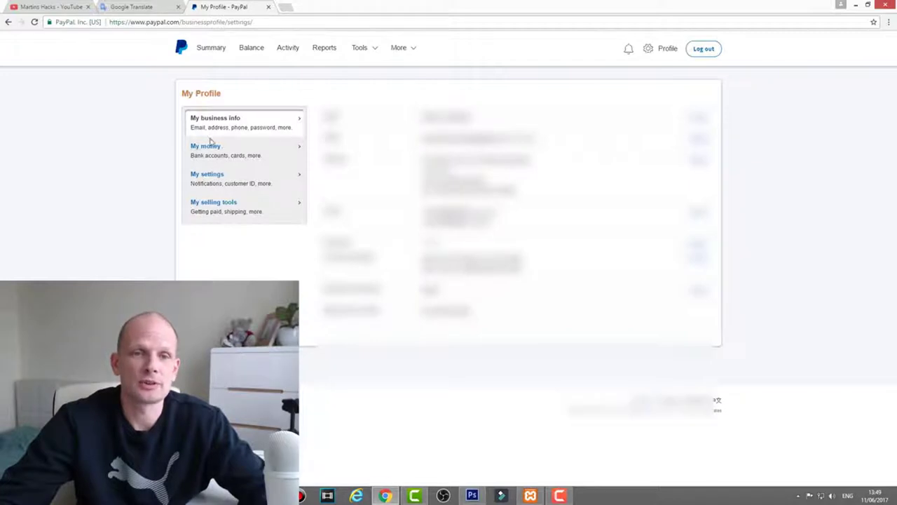
pyautogui.moveTo(232, 210)
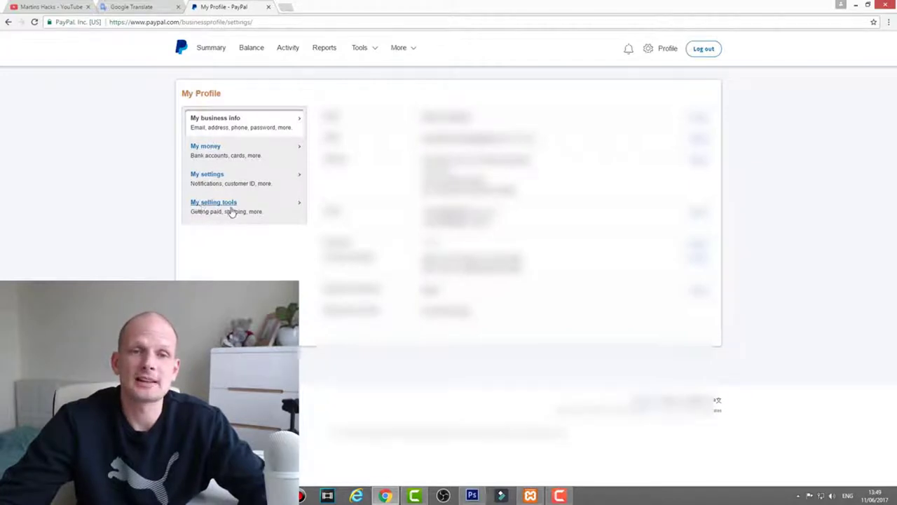
# Show My selling tools and update PayPal buttons to list My Saved Buttons.
pyautogui.click(213, 206)
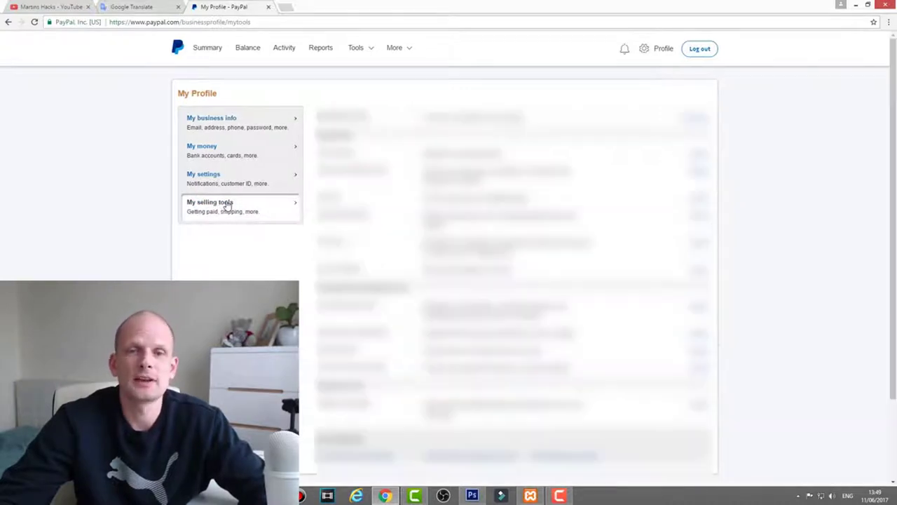
pyautogui.click(210, 202)
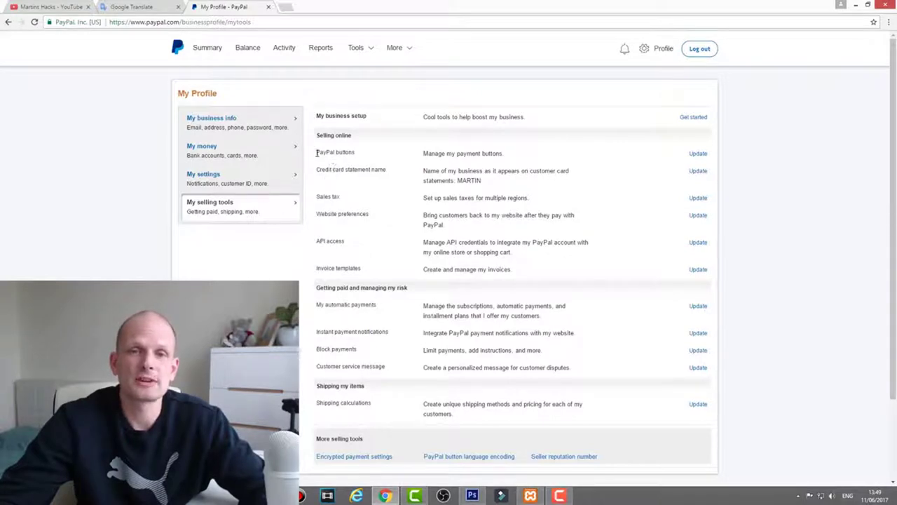
pyautogui.moveTo(435, 151)
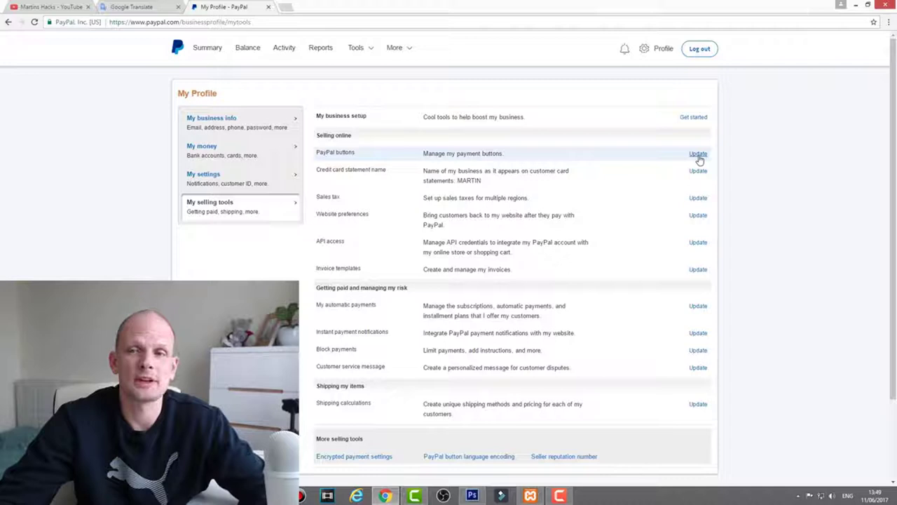
pyautogui.click(697, 153)
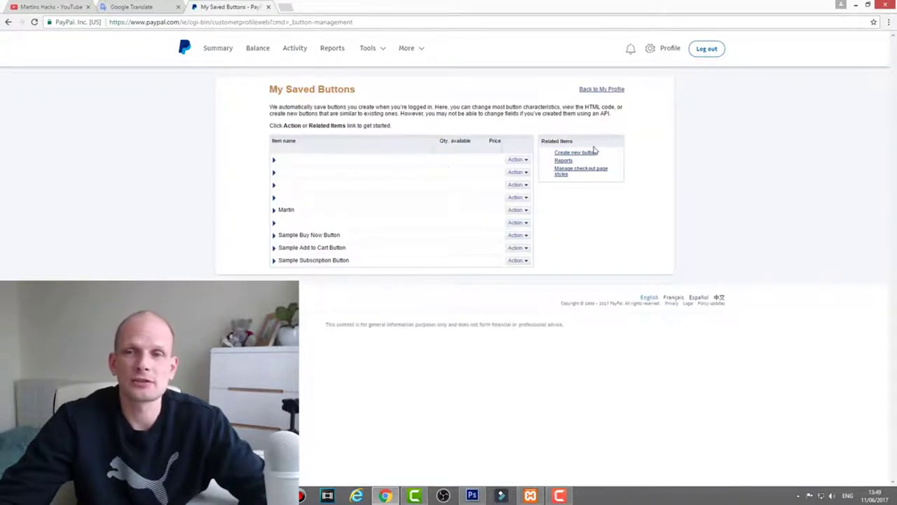
pyautogui.moveTo(566, 162)
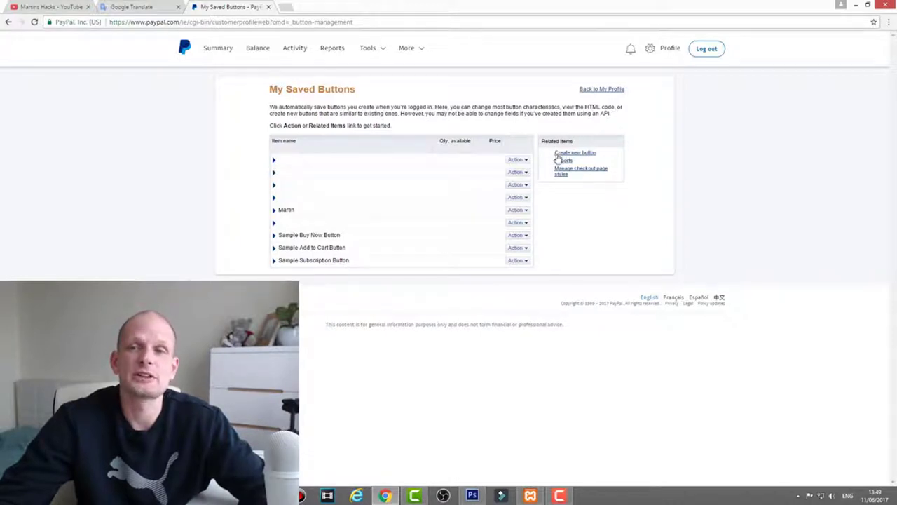
pyautogui.moveTo(566, 170)
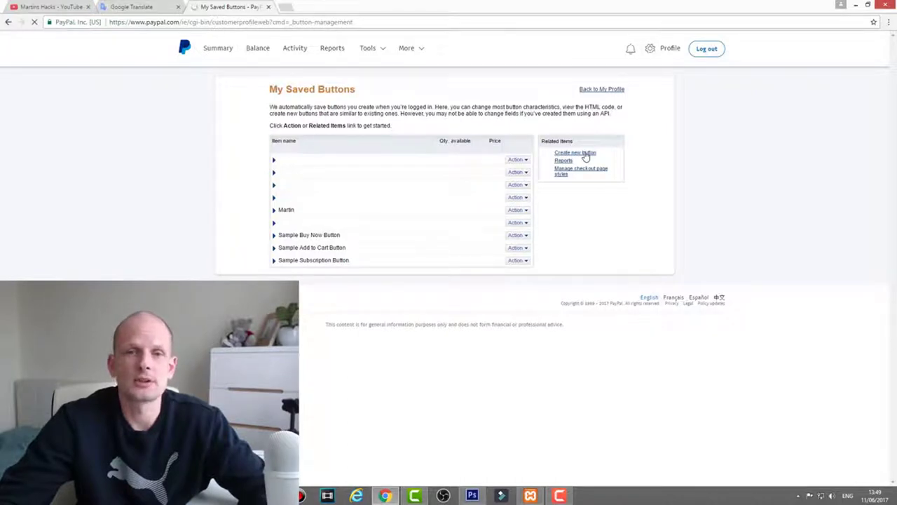
# Start a new payment button from Related Items on My Saved Buttons.
pyautogui.click(575, 151)
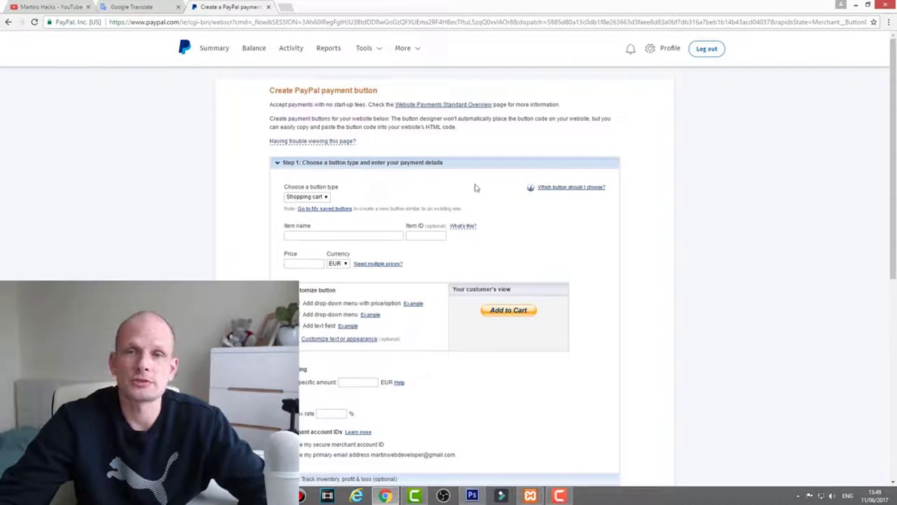
# Make the new button a Donations type.
pyautogui.scroll(-3)
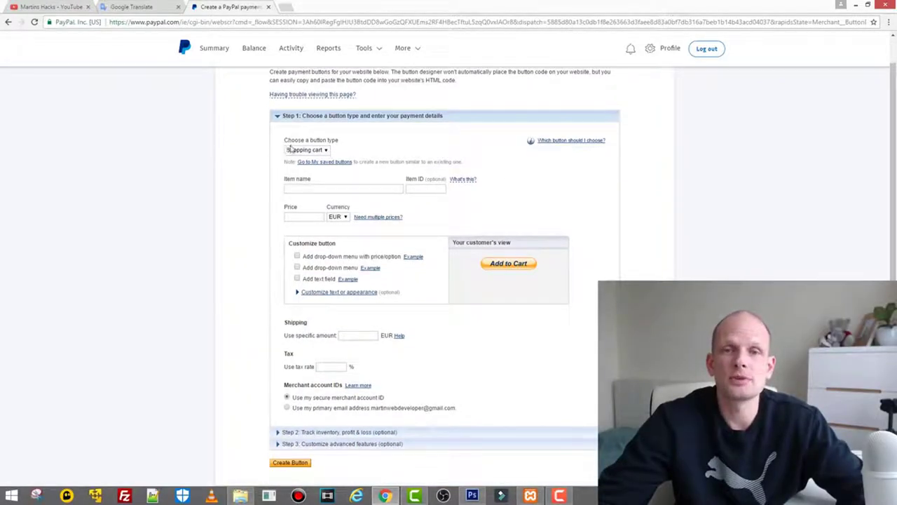
pyautogui.click(305, 149)
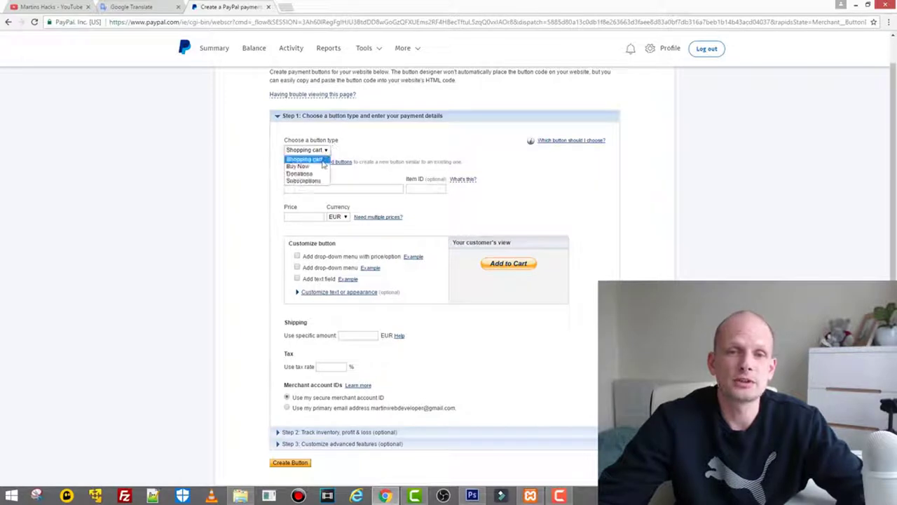
pyautogui.moveTo(303, 174)
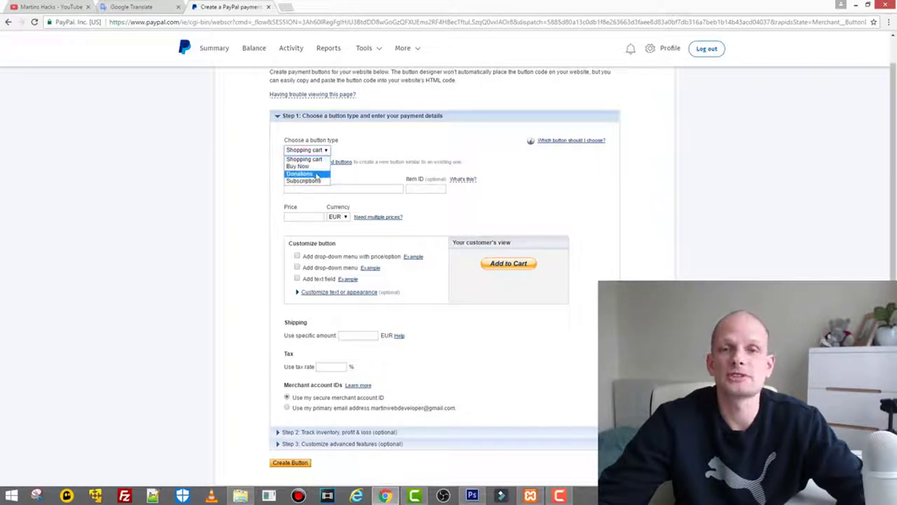
pyautogui.click(300, 174)
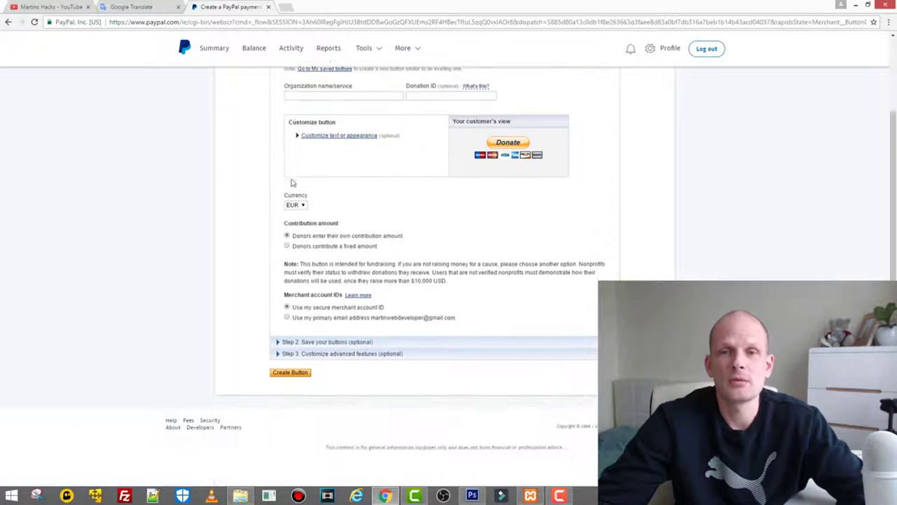
pyautogui.scroll(3)
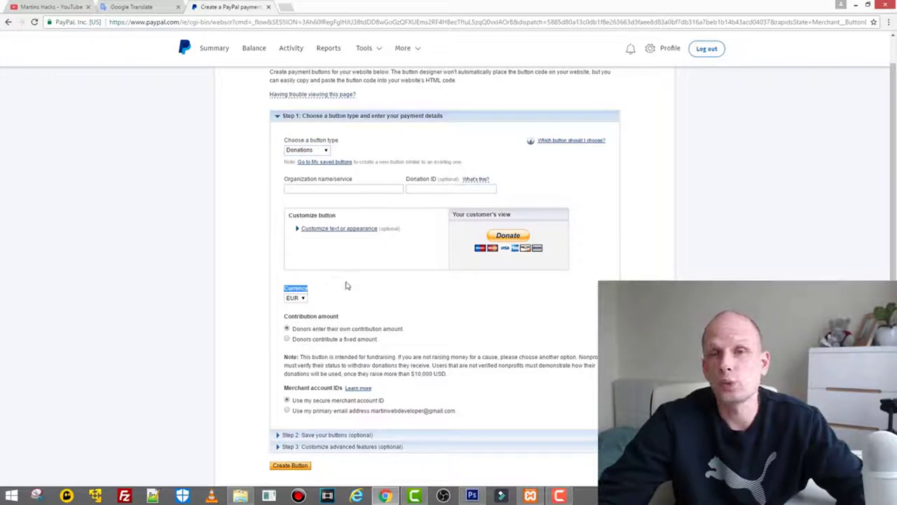
pyautogui.scroll(-3)
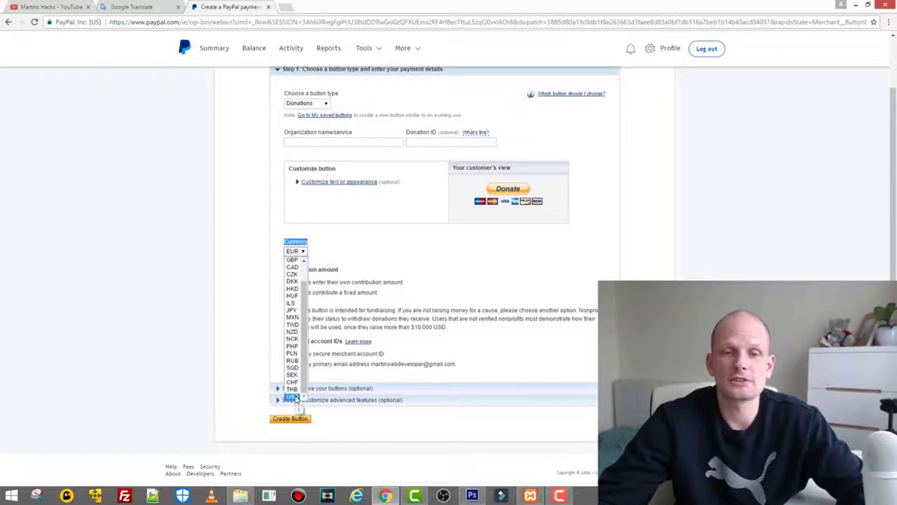
# Set currency to USD with a fixed contribution amount and reveal Step 2: Save your button.
pyautogui.click(292, 396)
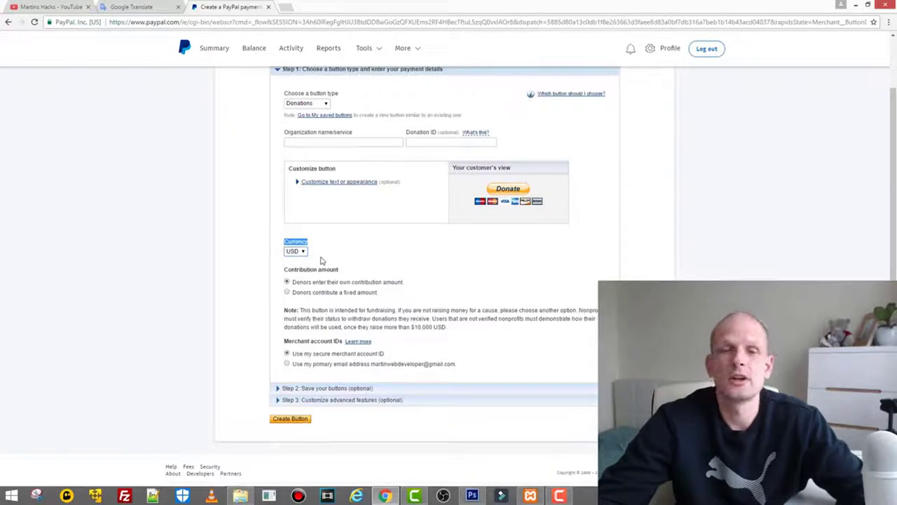
pyautogui.moveTo(333, 245)
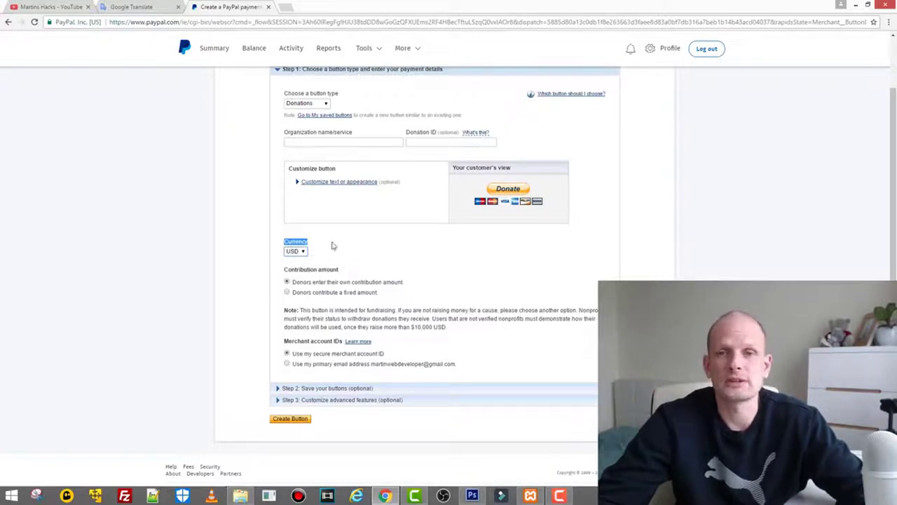
pyautogui.scroll(-3)
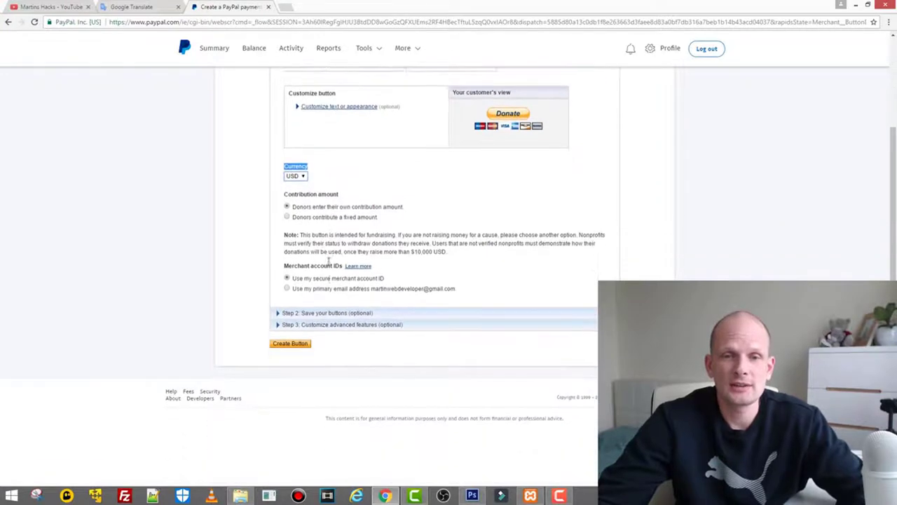
pyautogui.scroll(-3)
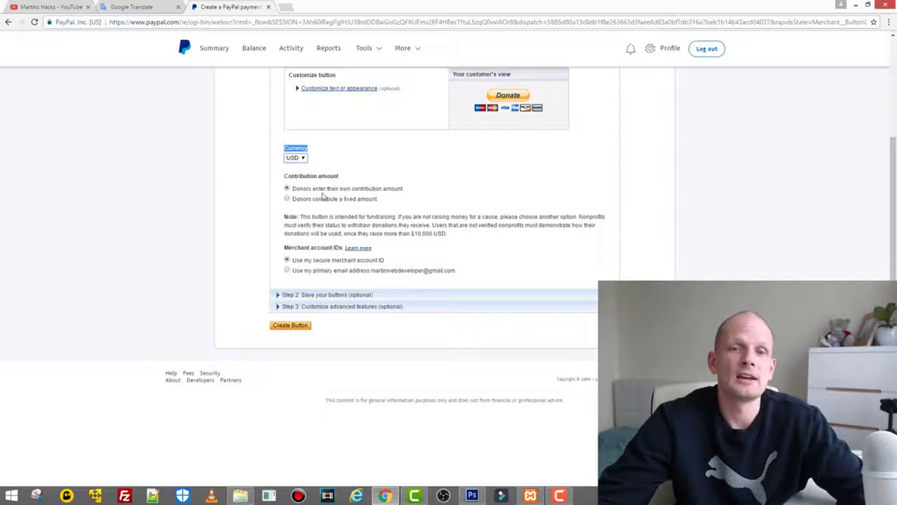
pyautogui.moveTo(401, 194)
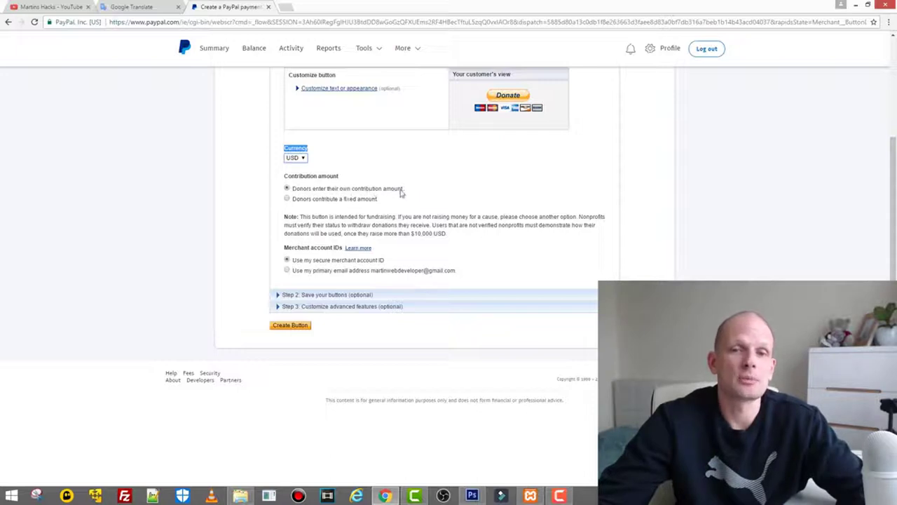
pyautogui.moveTo(385, 194)
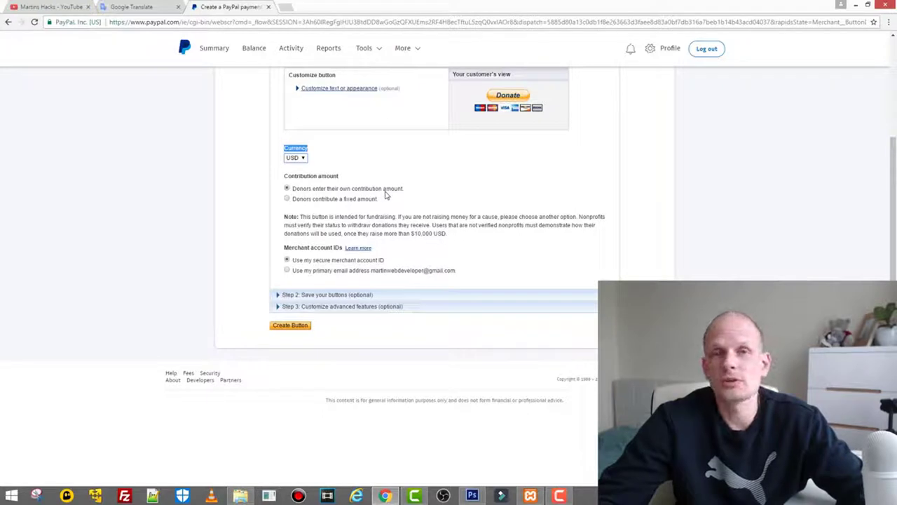
pyautogui.moveTo(377, 199)
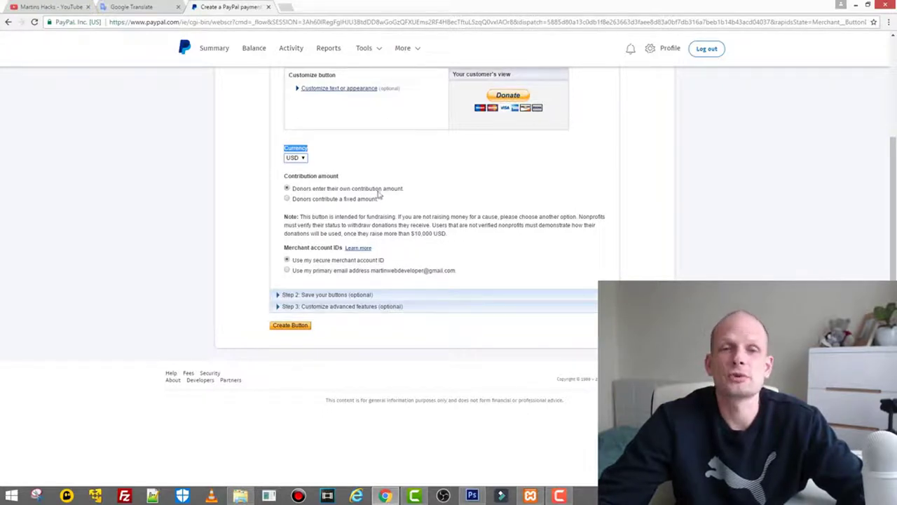
pyautogui.click(286, 199)
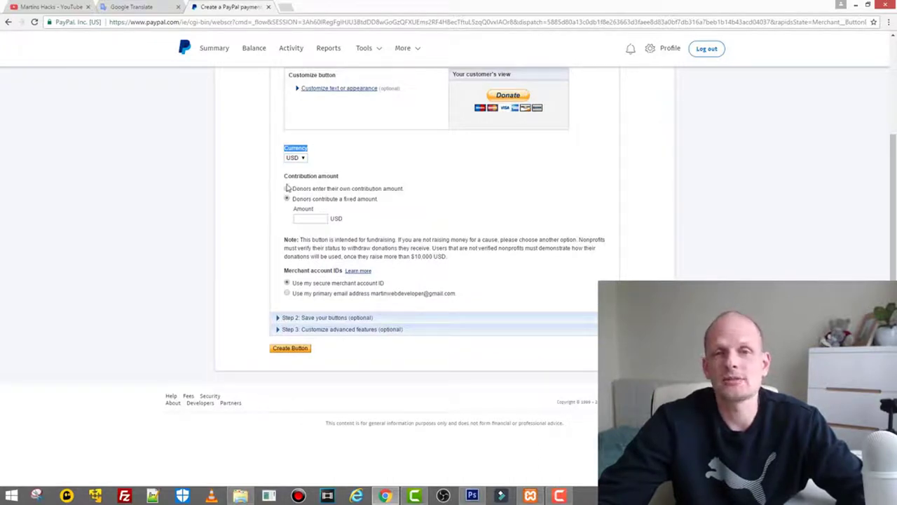
pyautogui.click(286, 188)
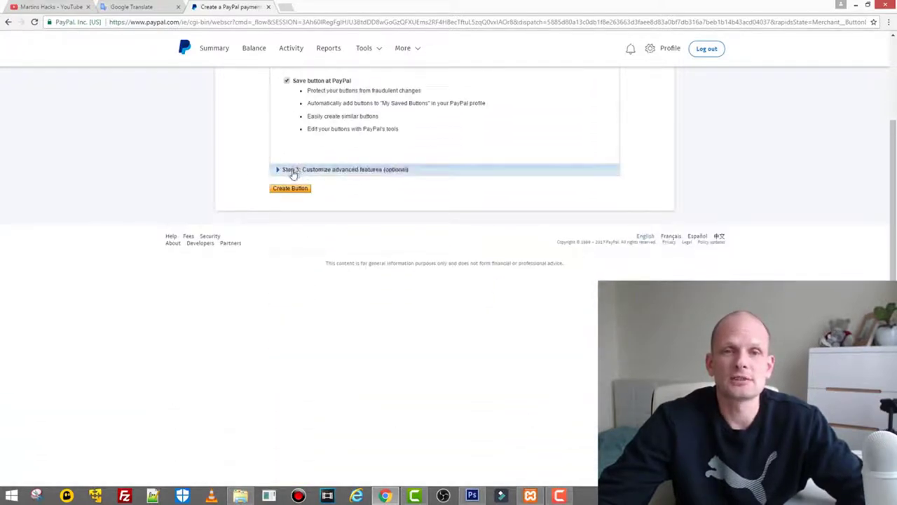
# In advanced checkout settings stop asking donors for a shipping address, then show the YouTube channel page.
pyautogui.click(278, 168)
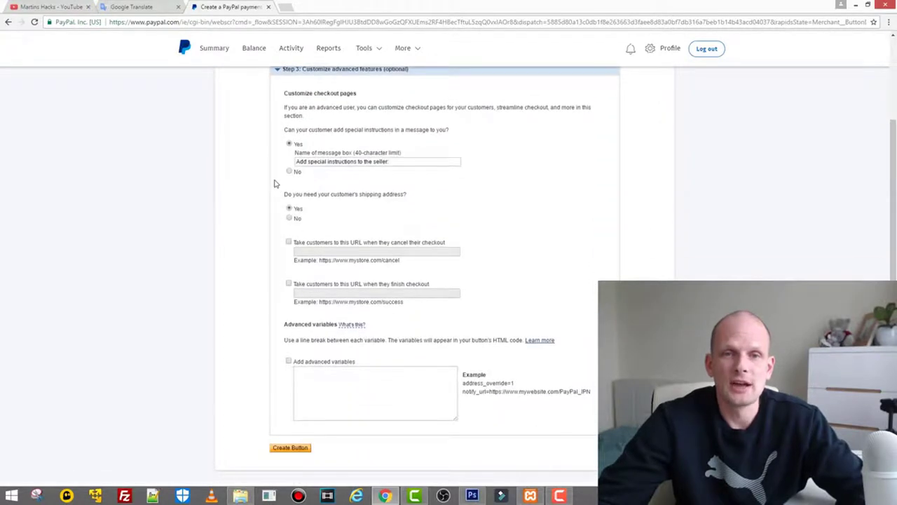
pyautogui.moveTo(321, 203)
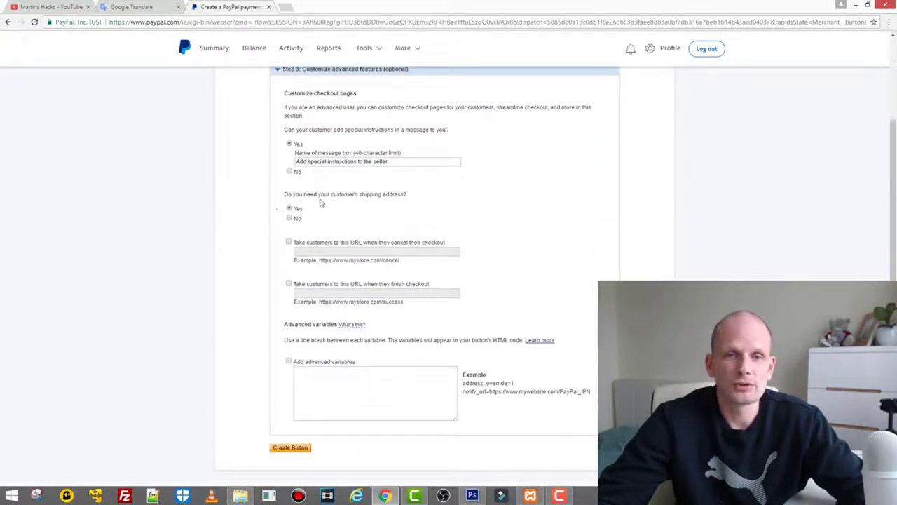
pyautogui.moveTo(282, 223)
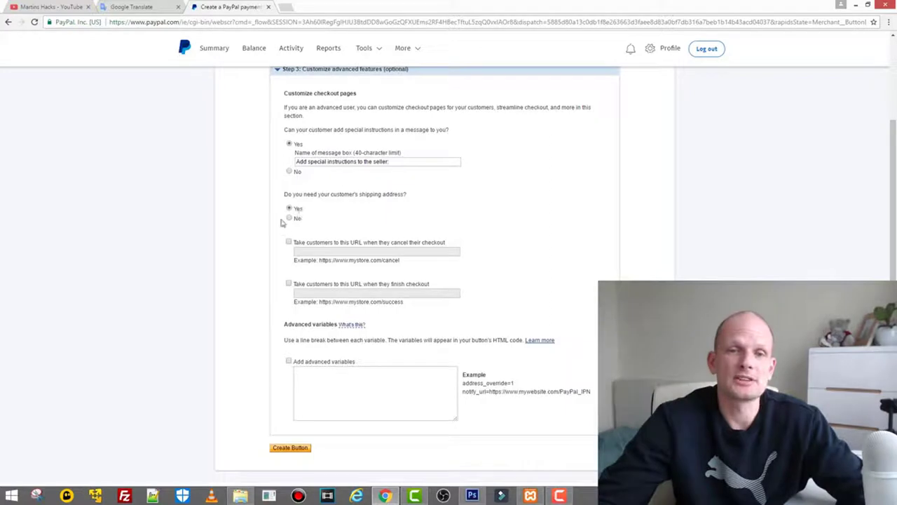
pyautogui.click(286, 218)
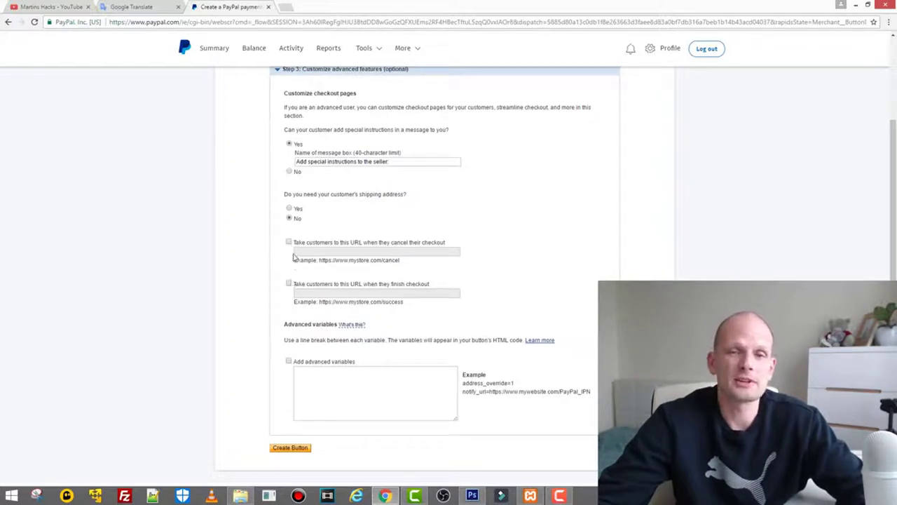
pyautogui.moveTo(356, 250)
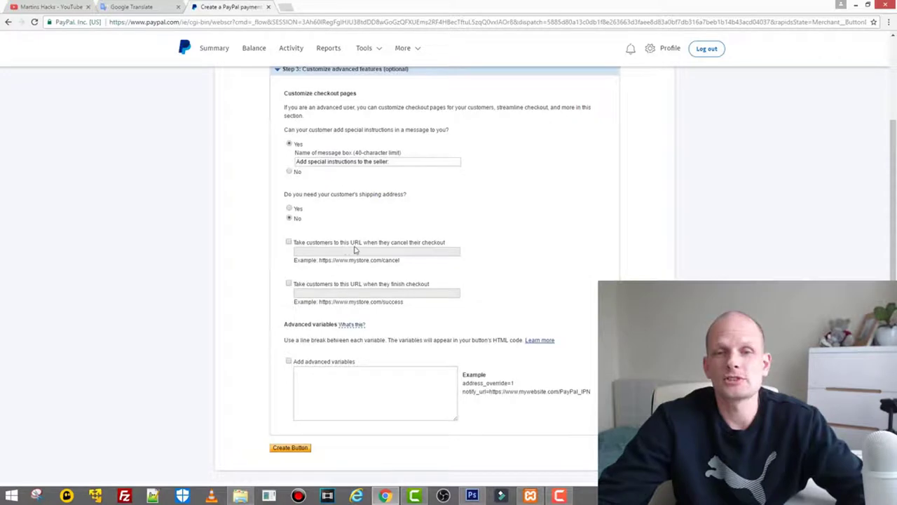
pyautogui.moveTo(390, 281)
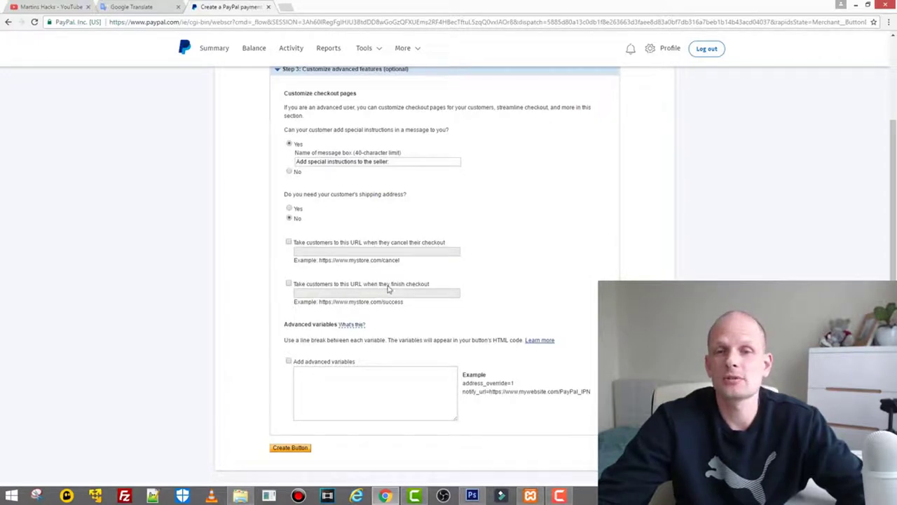
pyautogui.moveTo(430, 292)
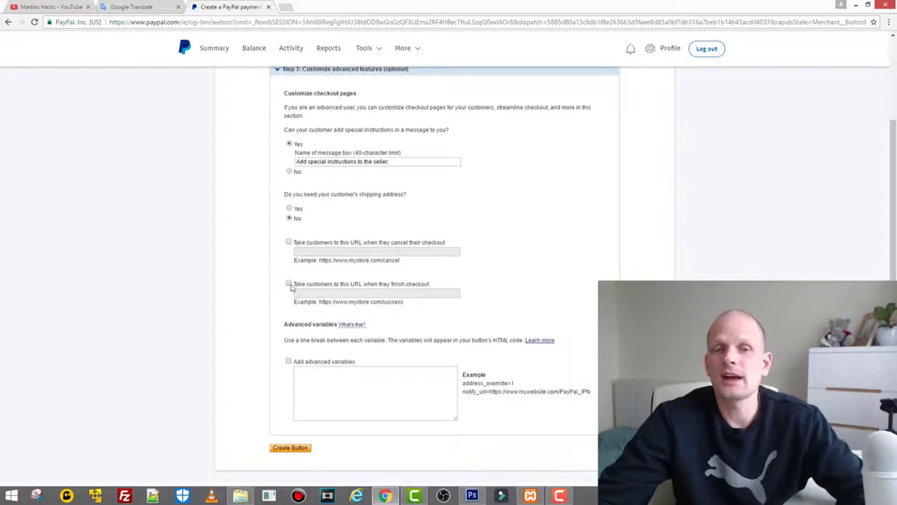
pyautogui.click(289, 243)
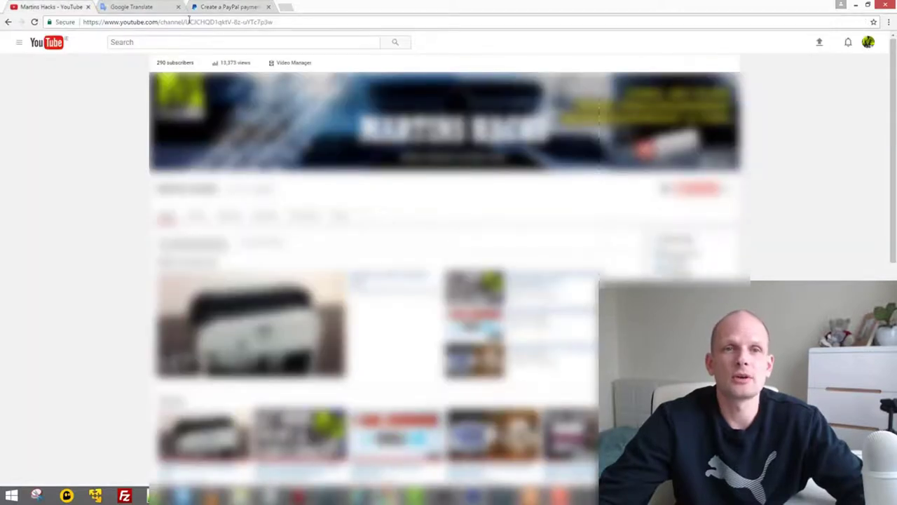
# Copy the YouTube channel URL and use it as the button's cancel and finish-checkout URLs.
pyautogui.rightClick(182, 23)
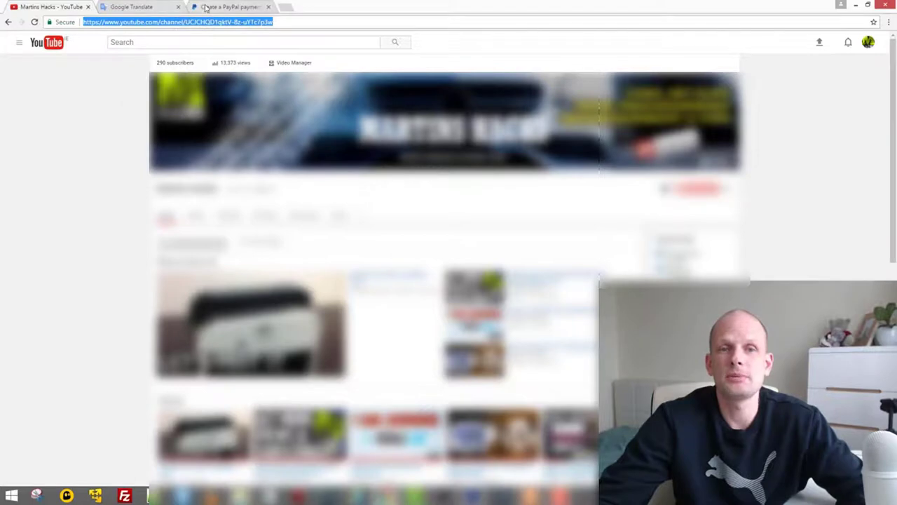
pyautogui.click(231, 6)
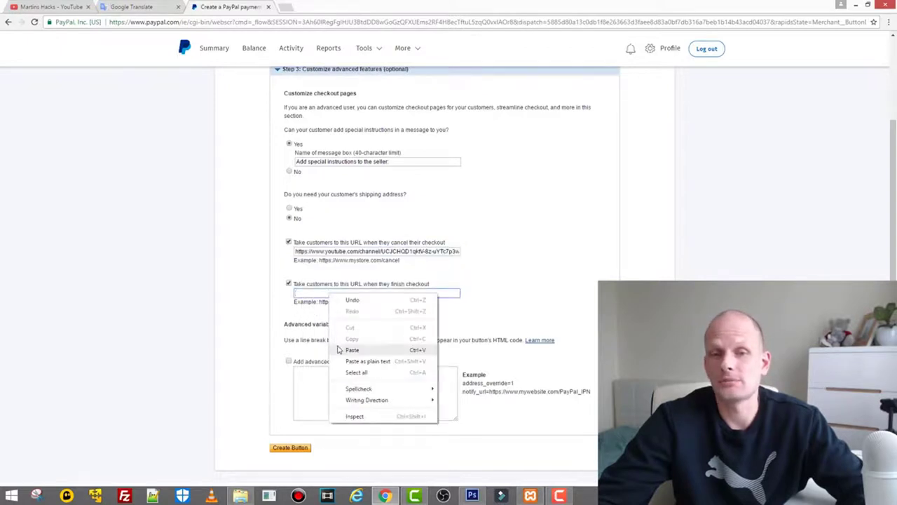
pyautogui.click(351, 351)
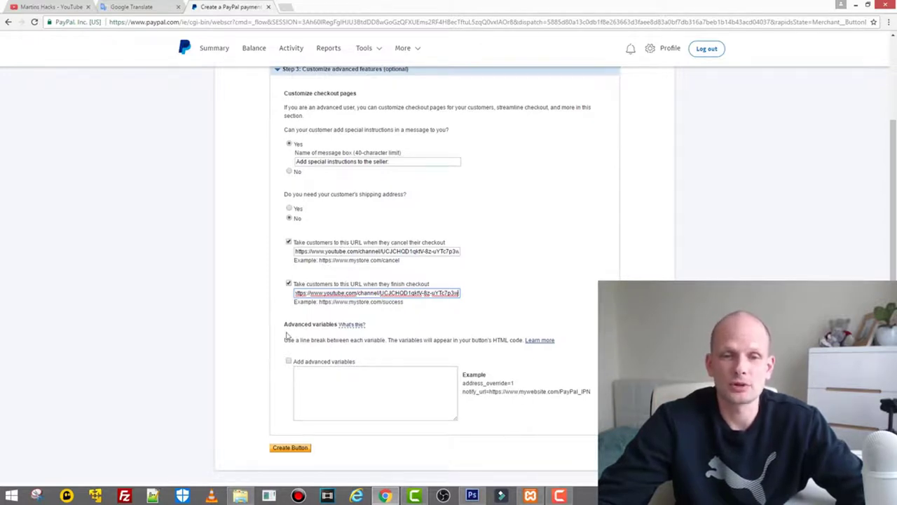
pyautogui.scroll(-3)
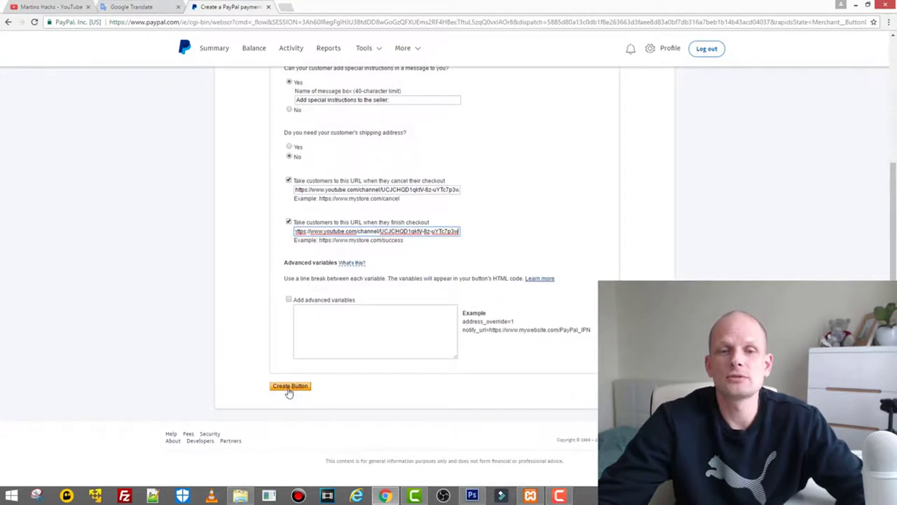
# Create the donate button, copy its email link, and return to the YouTube channel page.
pyautogui.click(289, 387)
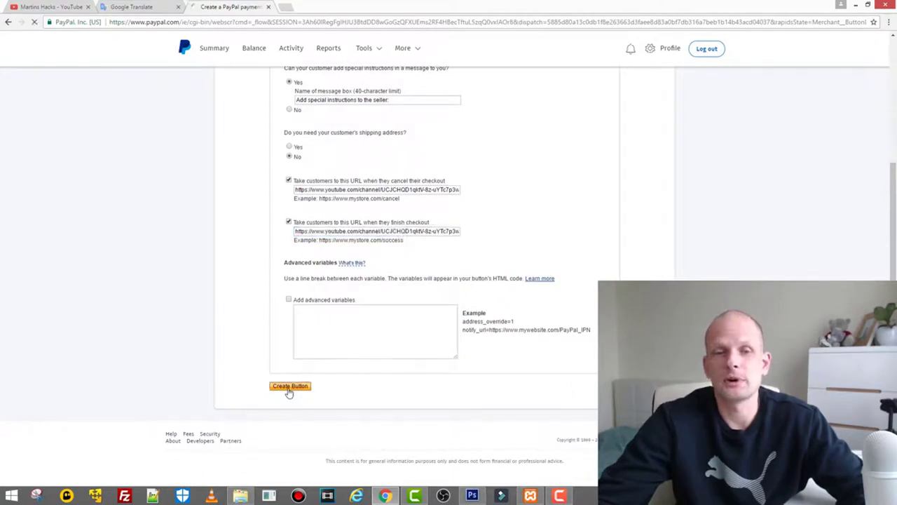
pyautogui.click(289, 387)
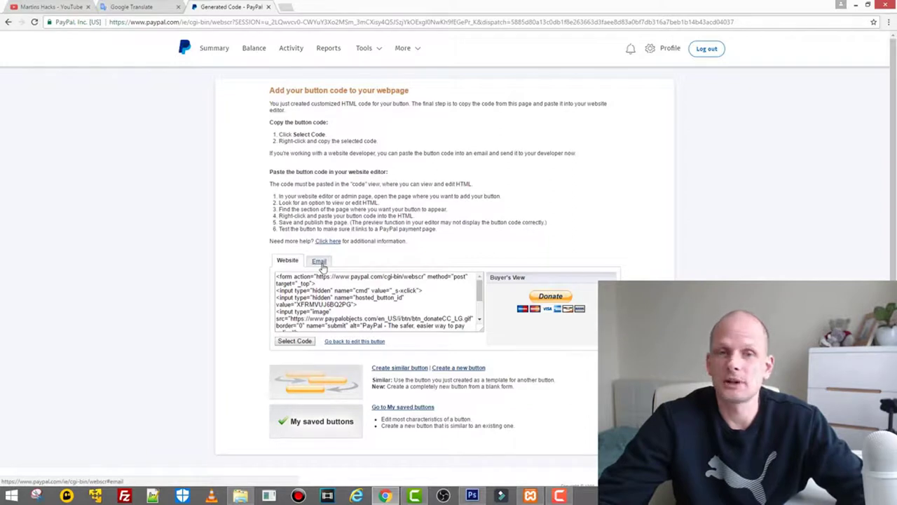
pyautogui.click(286, 261)
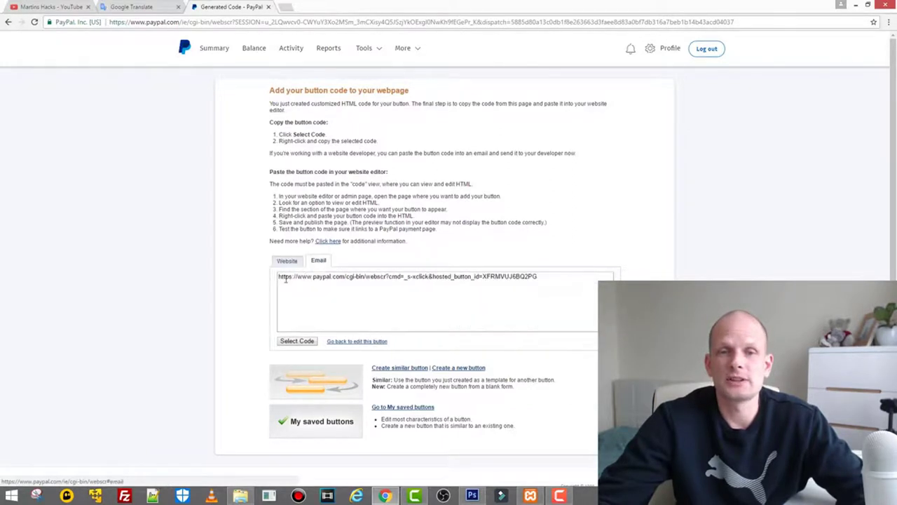
pyautogui.click(297, 341)
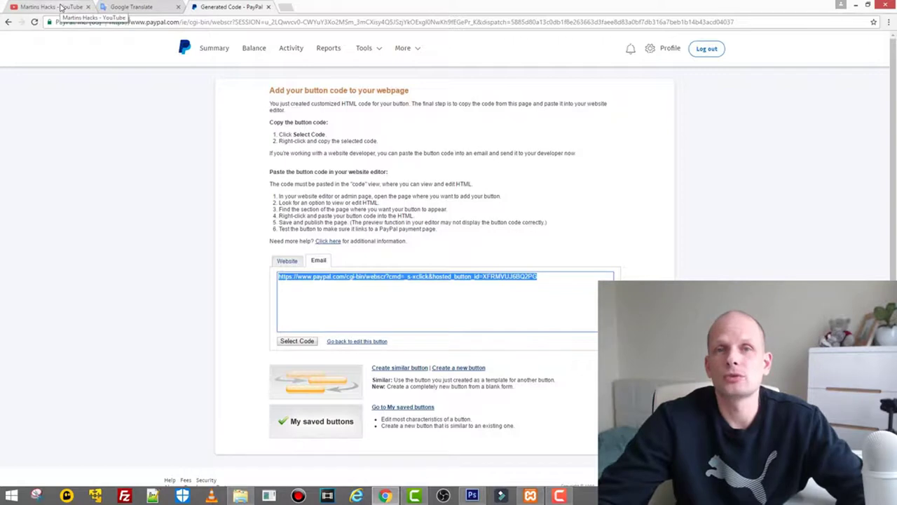
pyautogui.click(49, 9)
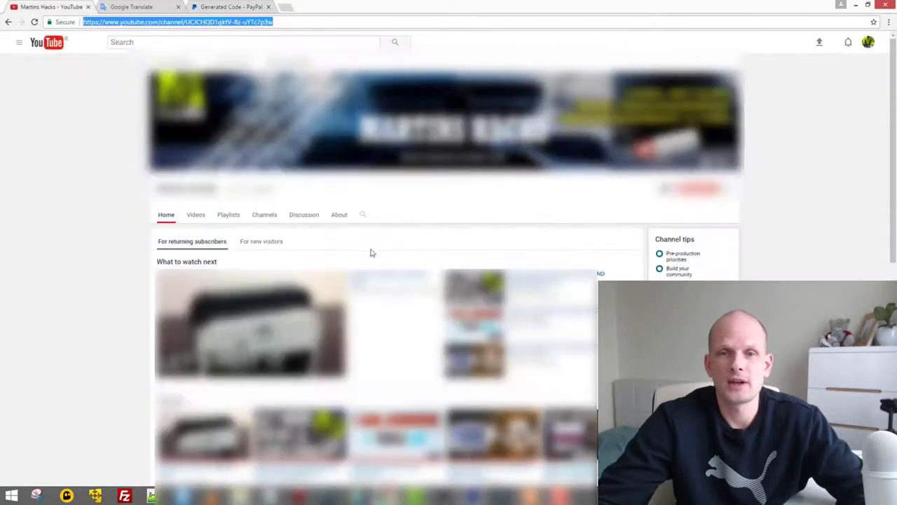
# On the About page add a DONATE custom link pointing to the PayPal hosted_button_id=XFRMVUJ6BQ2PG URL.
pyautogui.click(339, 214)
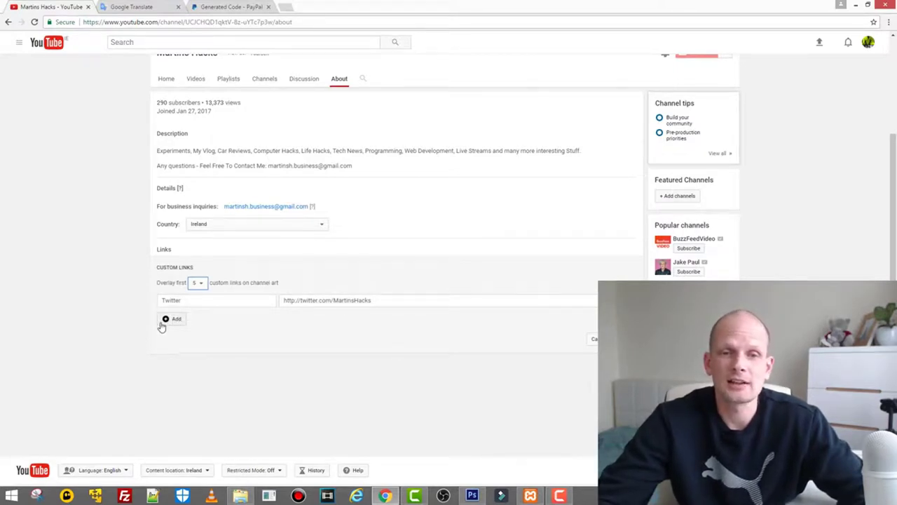
pyautogui.click(165, 320)
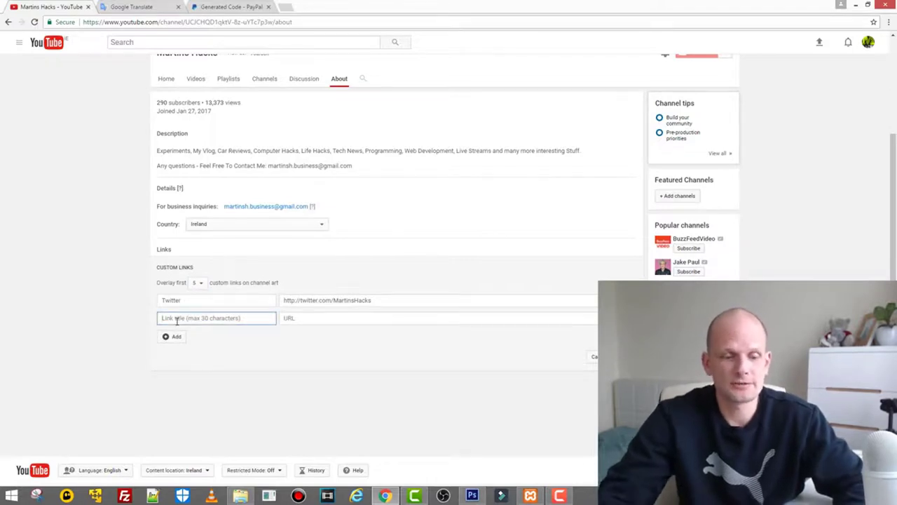
pyautogui.write('dON')
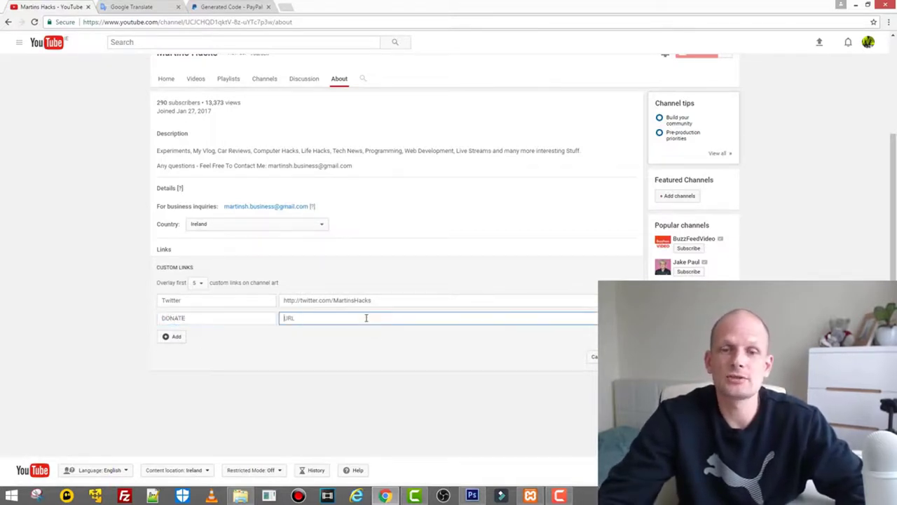
pyautogui.write('https://www.paypal.com/cgi-bin/webscr?cmd=_s-xclick&hosted_button_id=XFRMVUJ6BQ2PG')
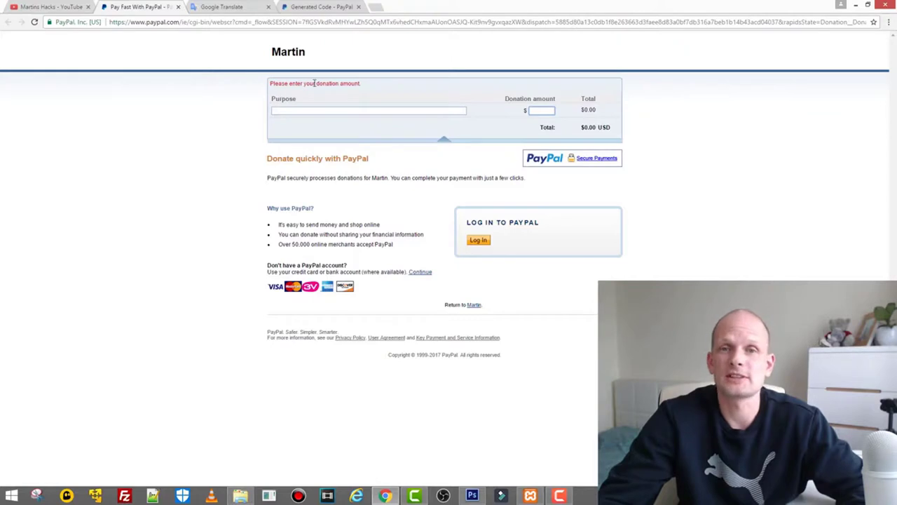
# Confirm the PayPal donation page loads, then return to the YouTube links editor.
pyautogui.click(354, 111)
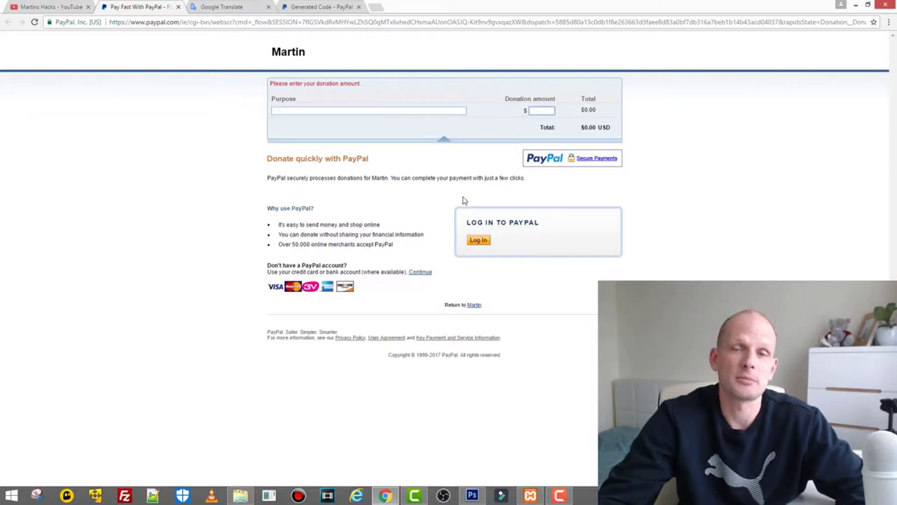
pyautogui.moveTo(373, 177)
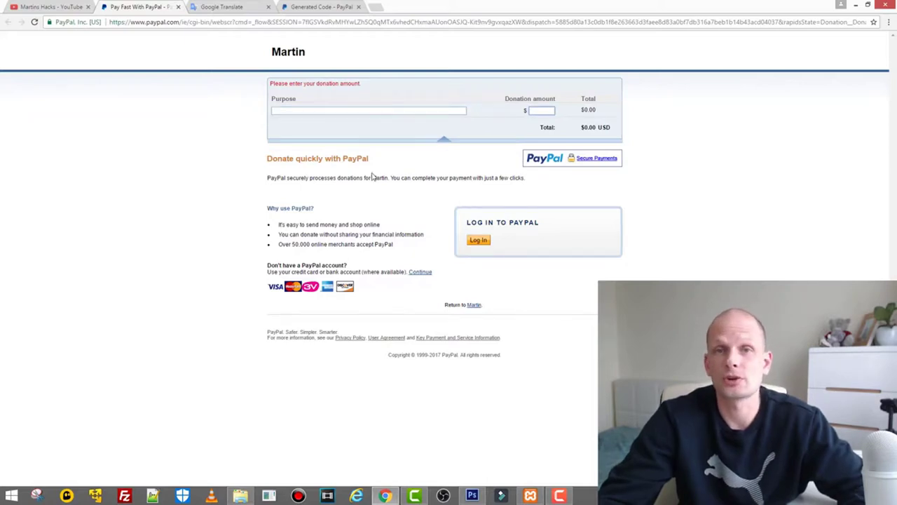
pyautogui.click(45, 11)
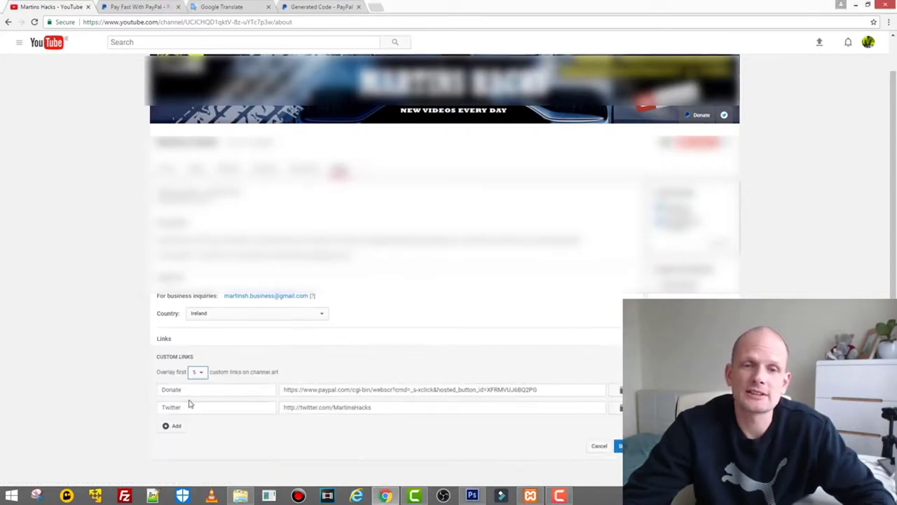
# Save the About page links so DONATE shows alongside Twitter.
pyautogui.click(171, 390)
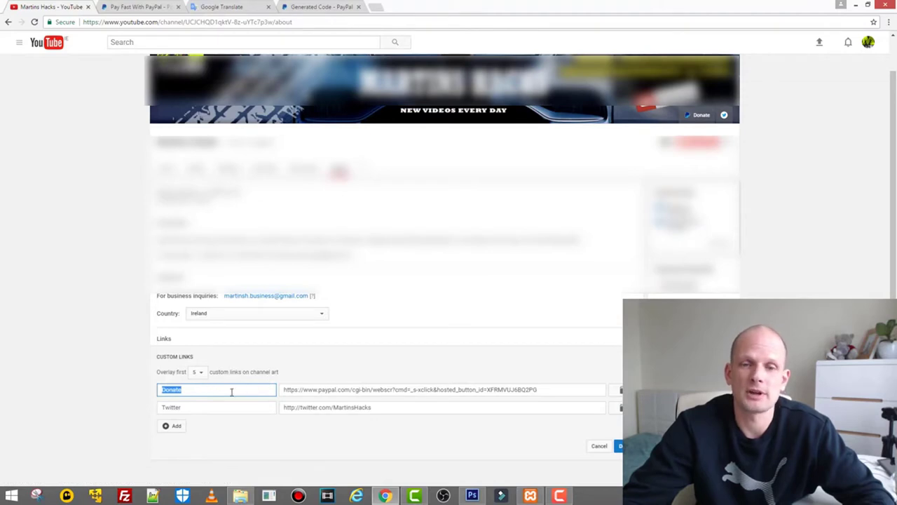
pyautogui.click(624, 445)
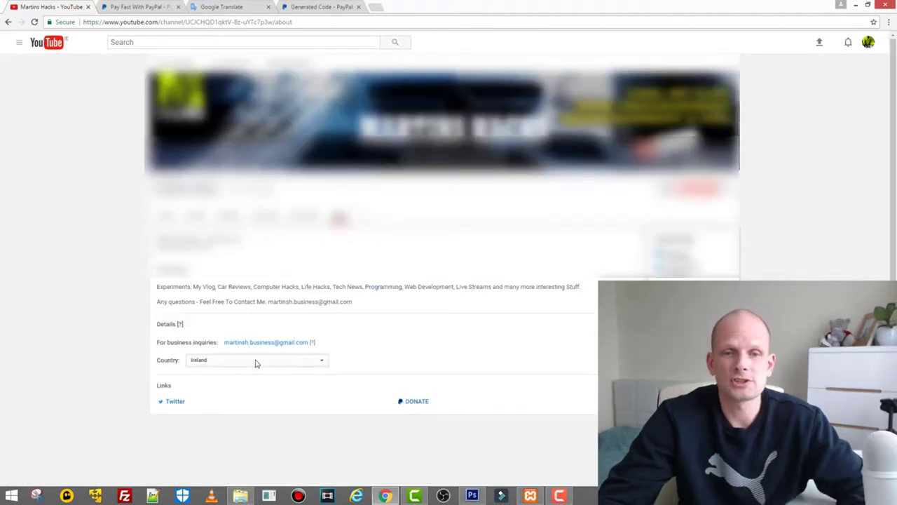